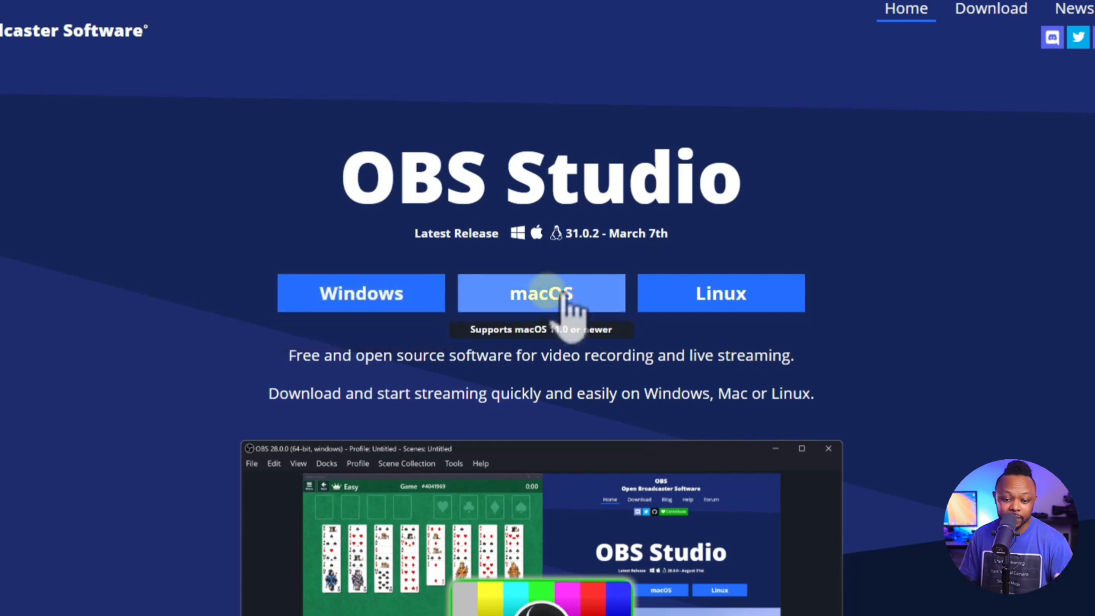
mouse_move(63, 415)
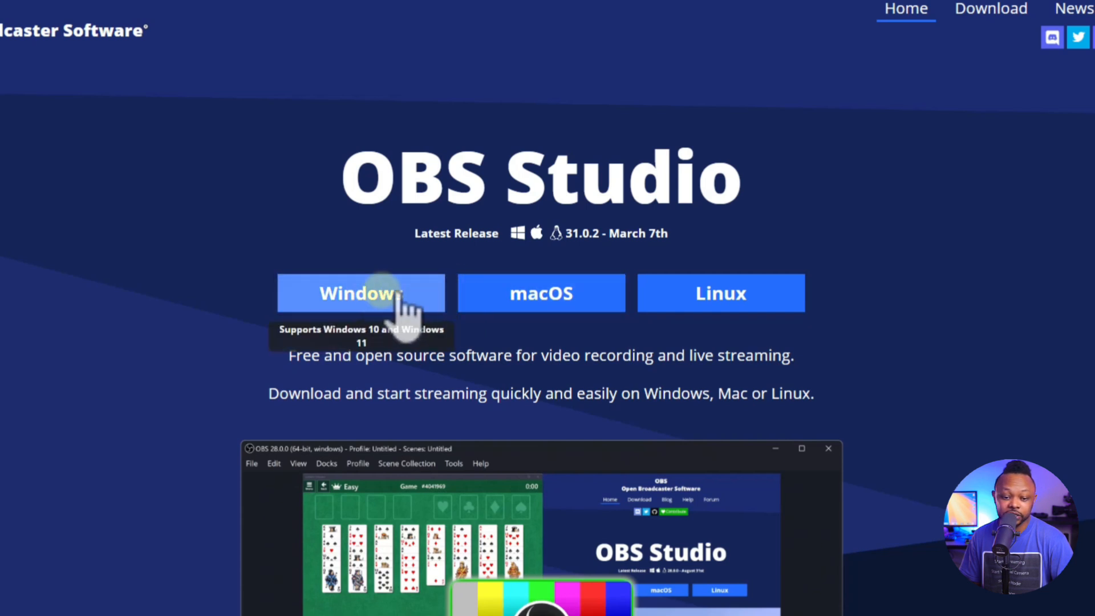
mouse_move(490, 342)
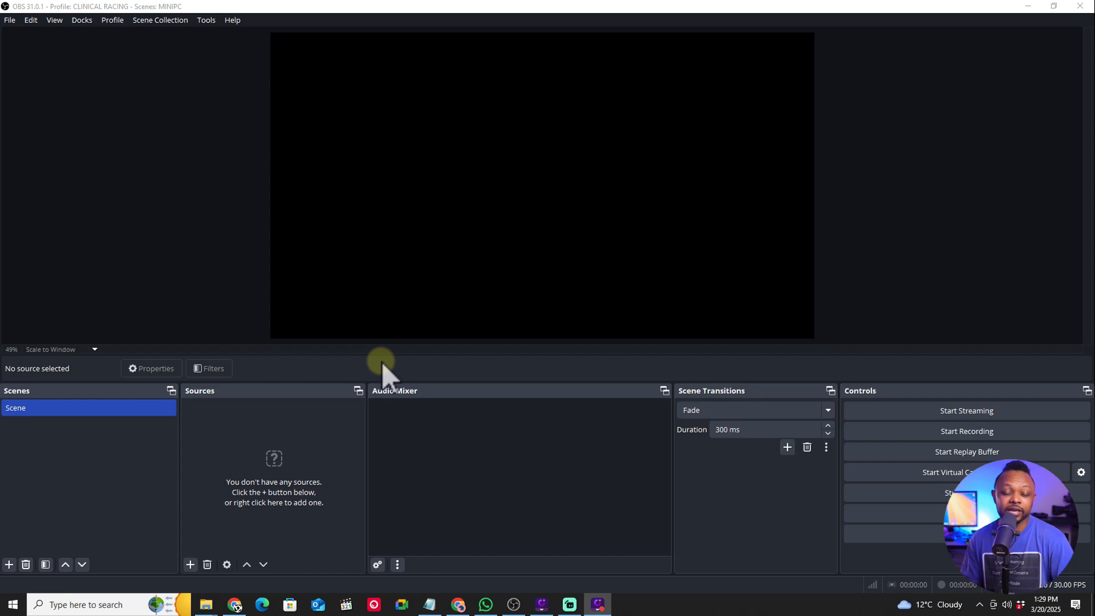
mouse_move(205, 19)
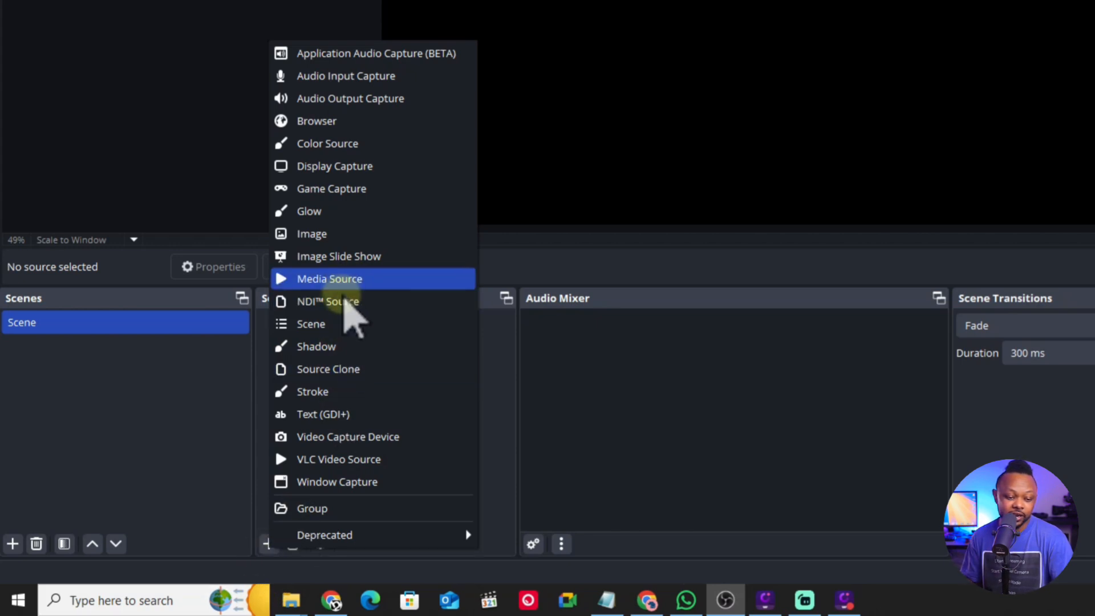
- Add a media source 'Count down Timer' and point it at the STARTING IN countdown video file
left_click(329, 278)
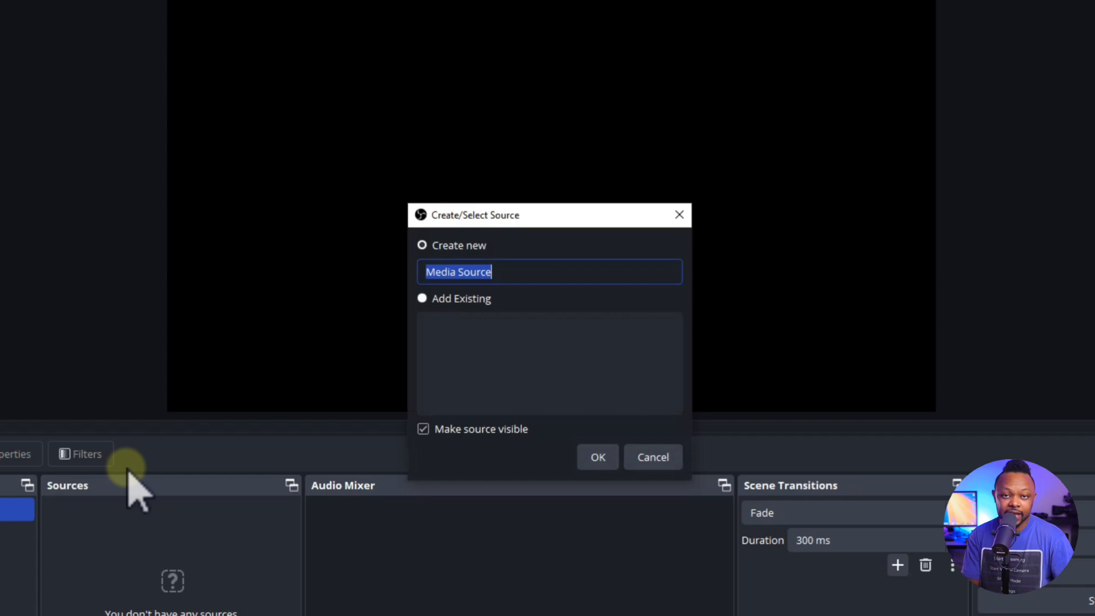
type("Coun")
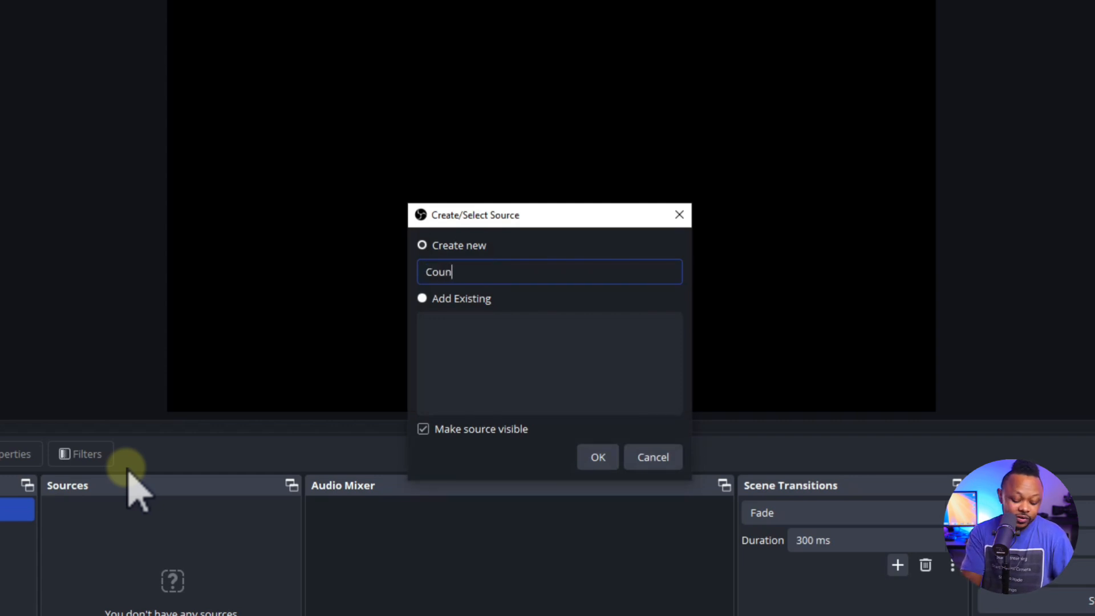
type("t")
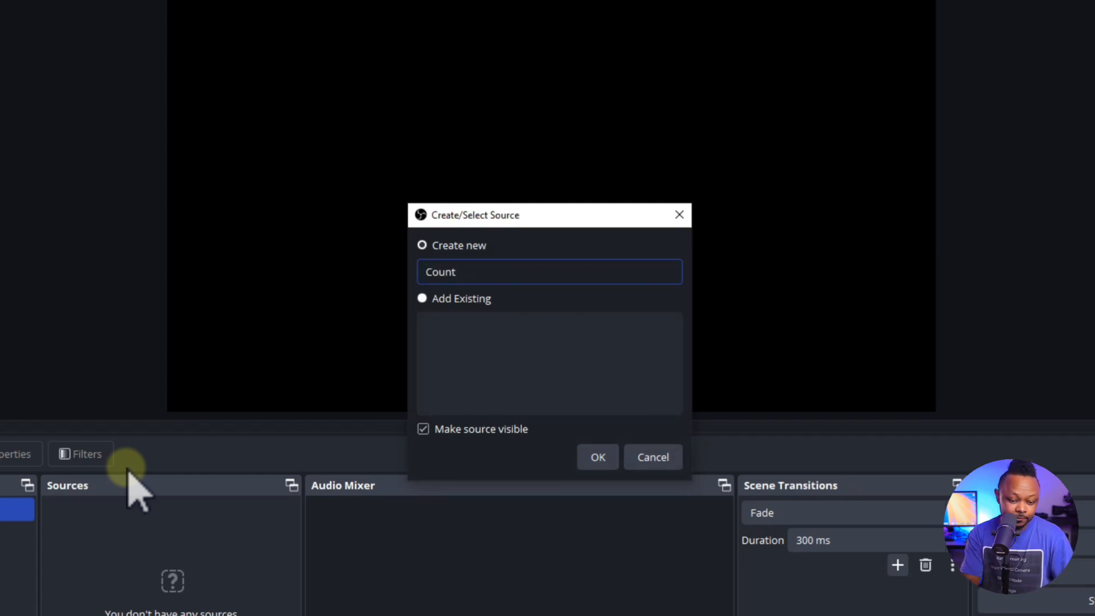
type("down Timer")
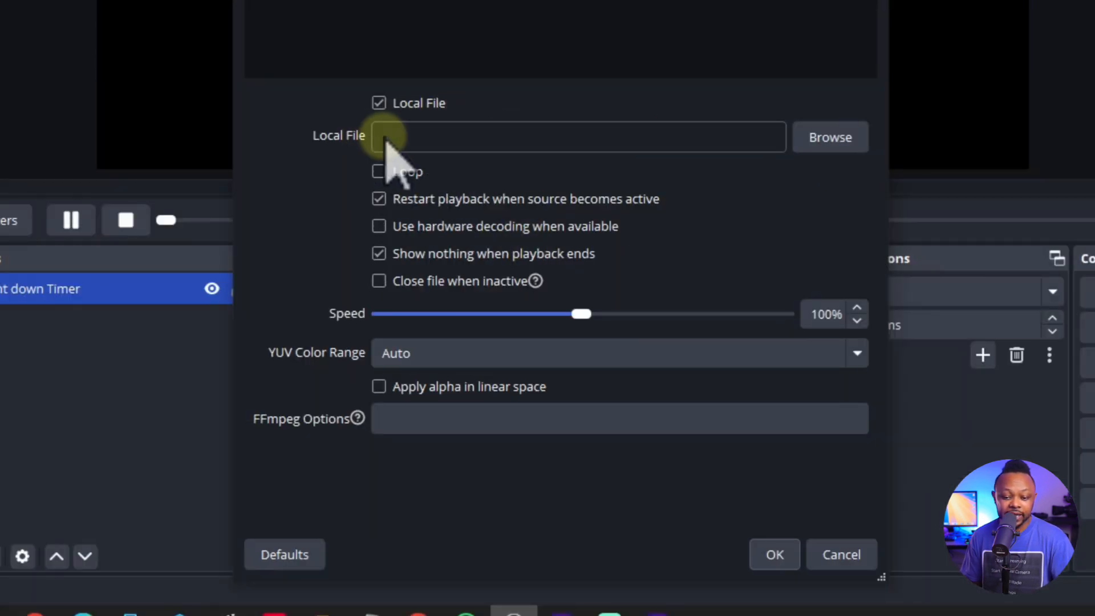
left_click(829, 136)
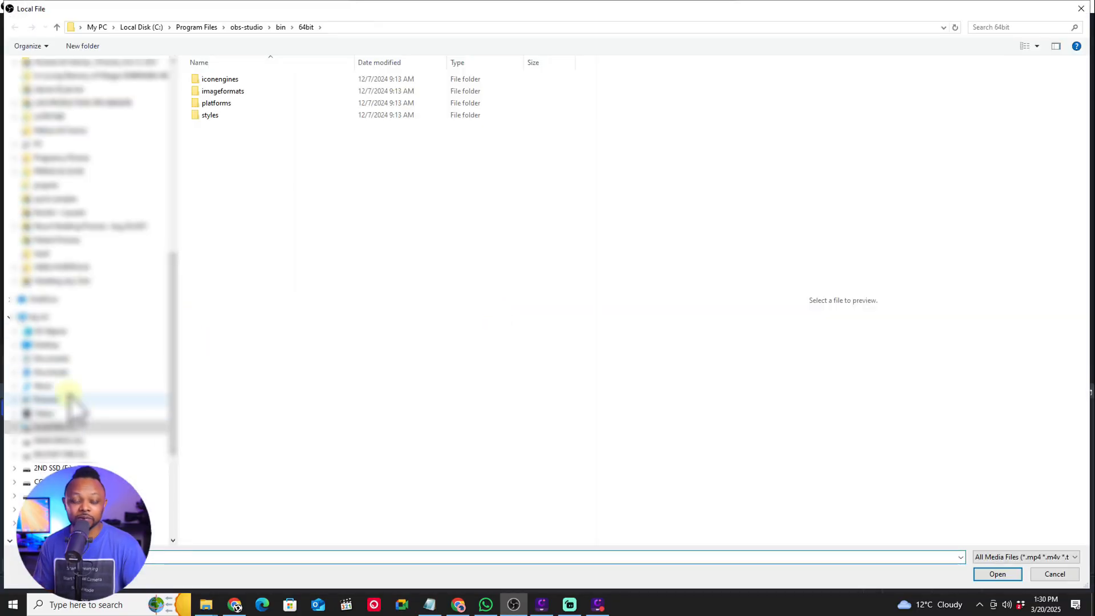
left_click(997, 574)
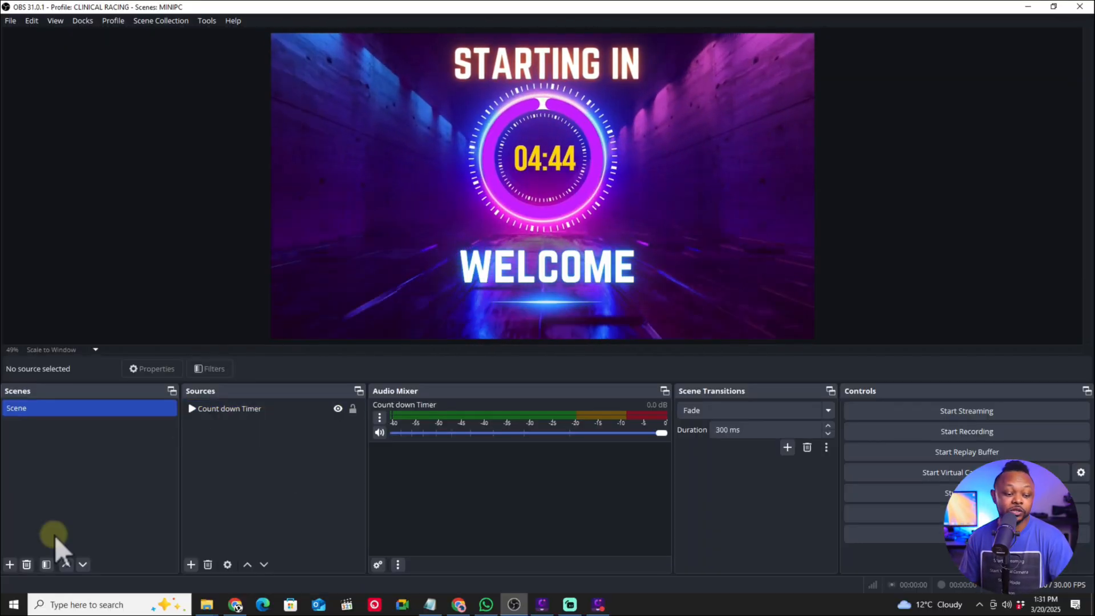
- Create a second empty scene named VIDEO alongside the countdown scene
left_click(11, 565)
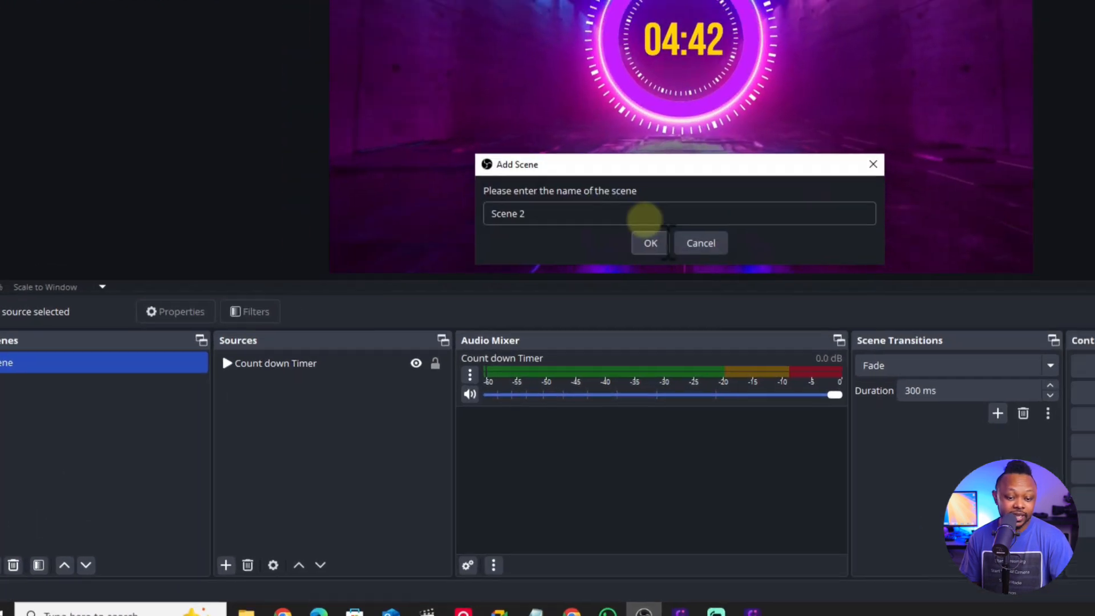
type("VD")
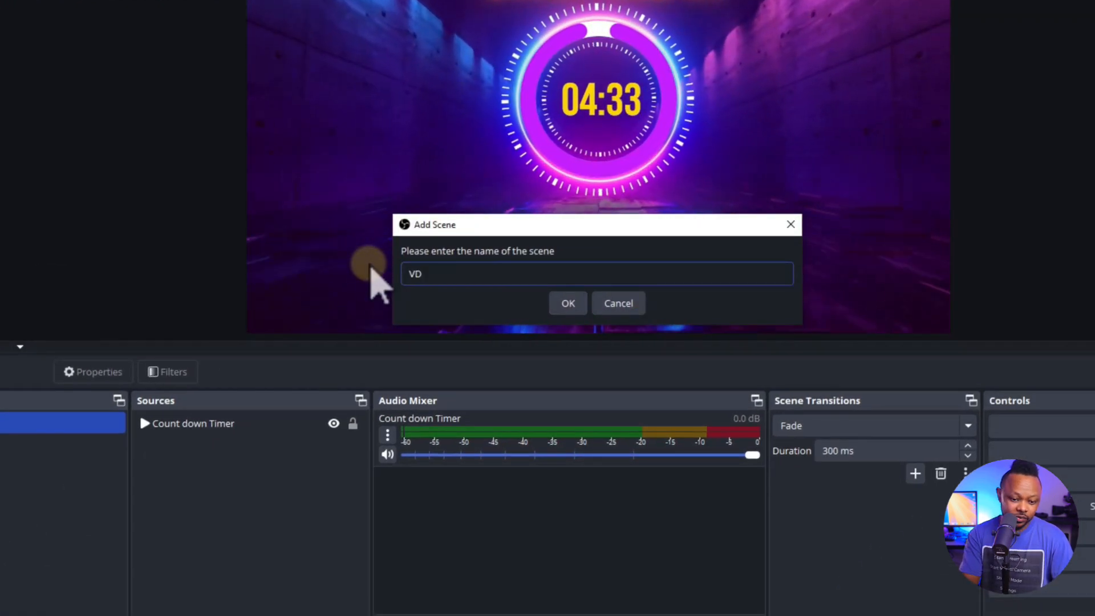
left_click(568, 302)
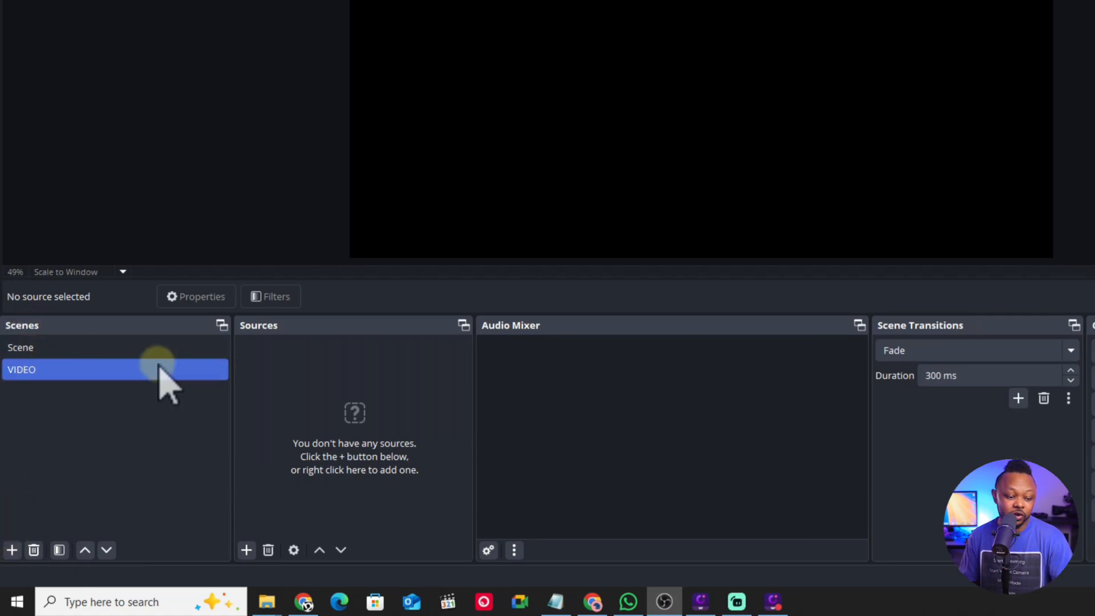
mouse_move(66, 381)
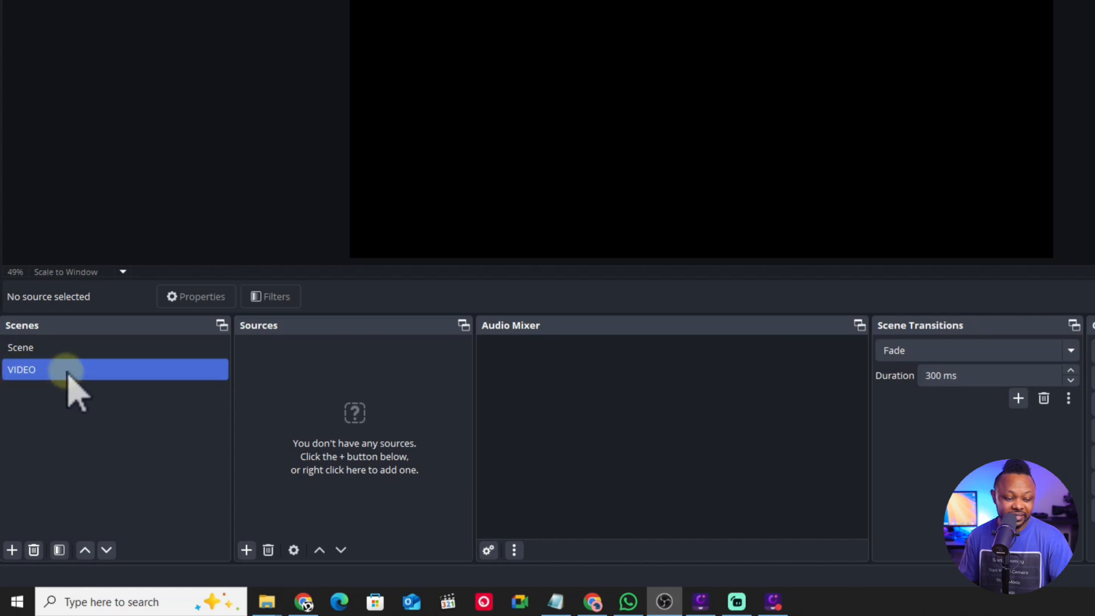
- In the VIDEO scene, add a media source named 'Clean video'
left_click(246, 550)
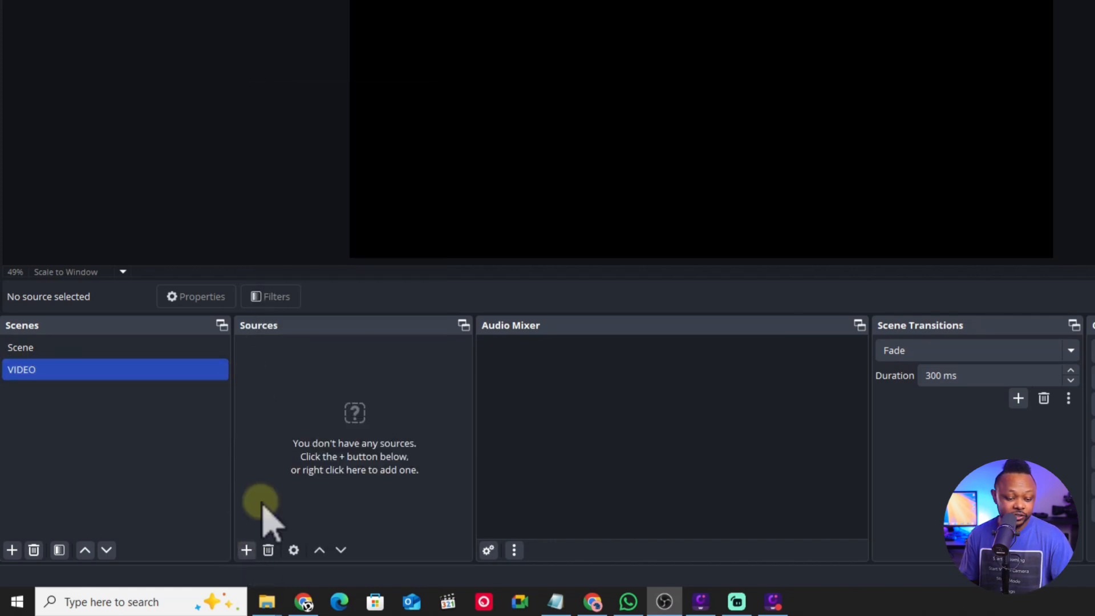
left_click(245, 549)
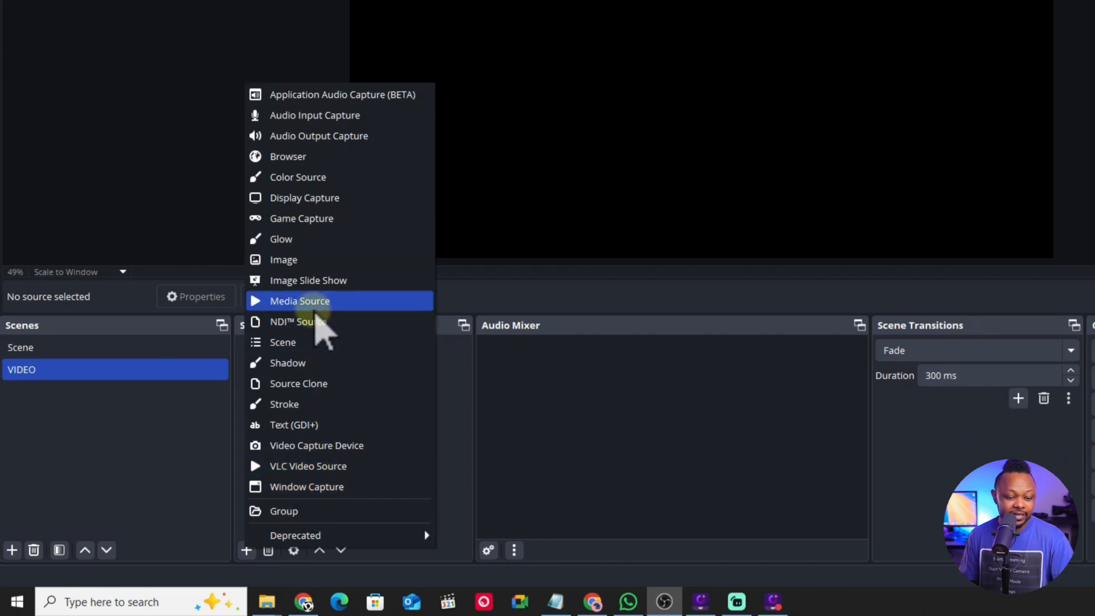
left_click(300, 301)
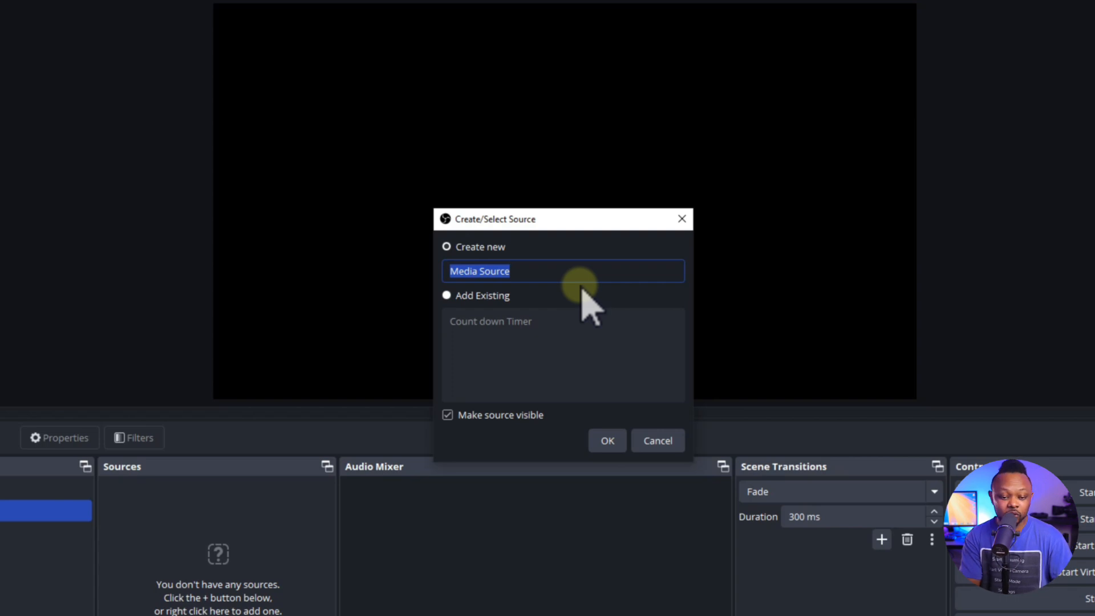
type("Clean video")
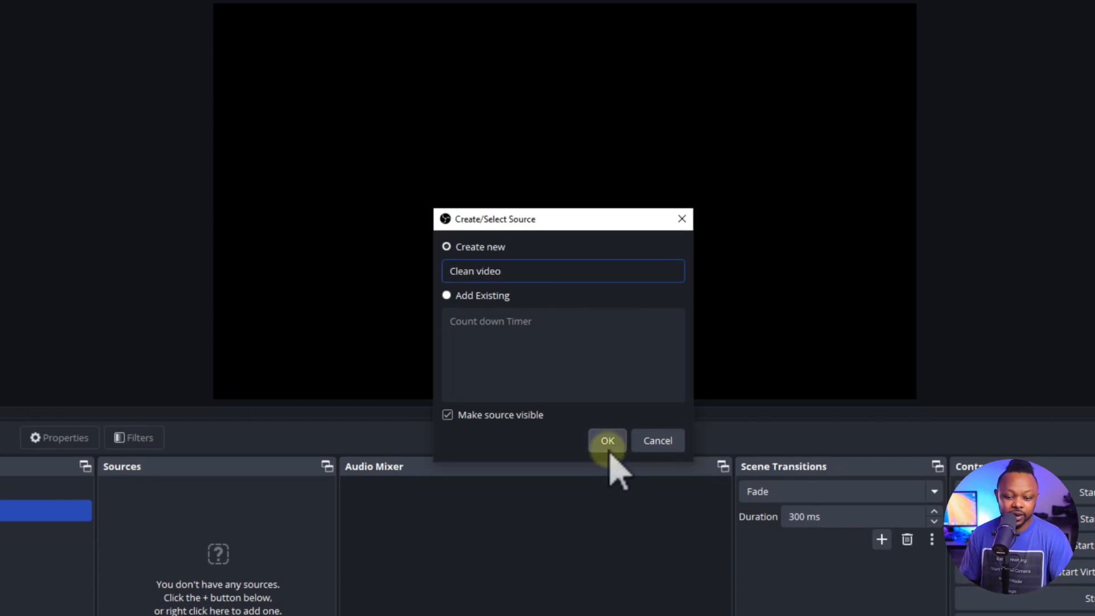
left_click(606, 441)
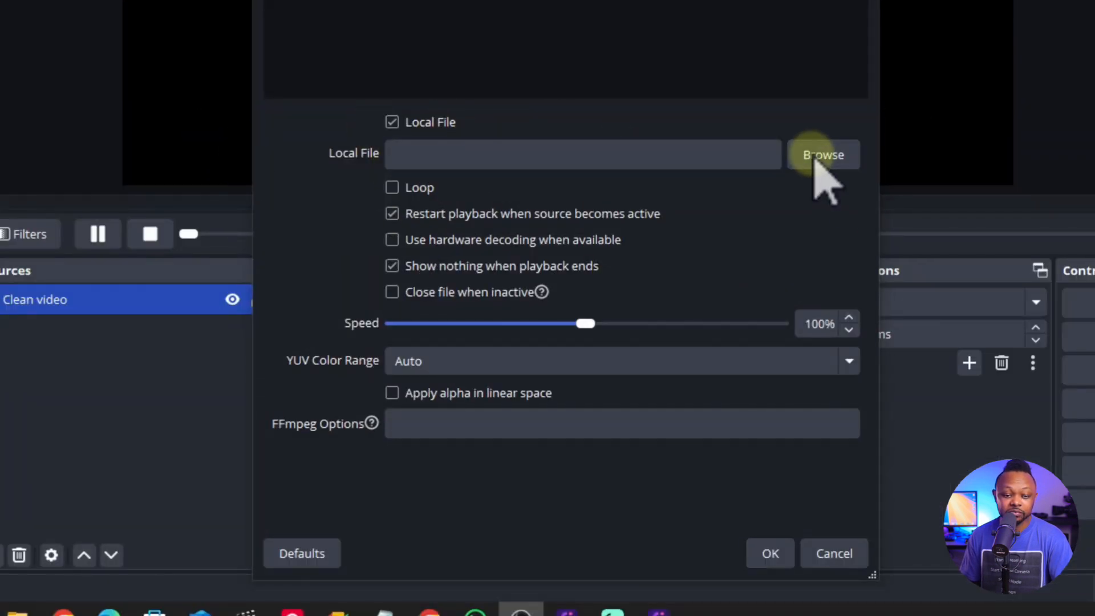
- Load the pre-recorded mobile live streaming .mov clip into the Clean video source
left_click(822, 154)
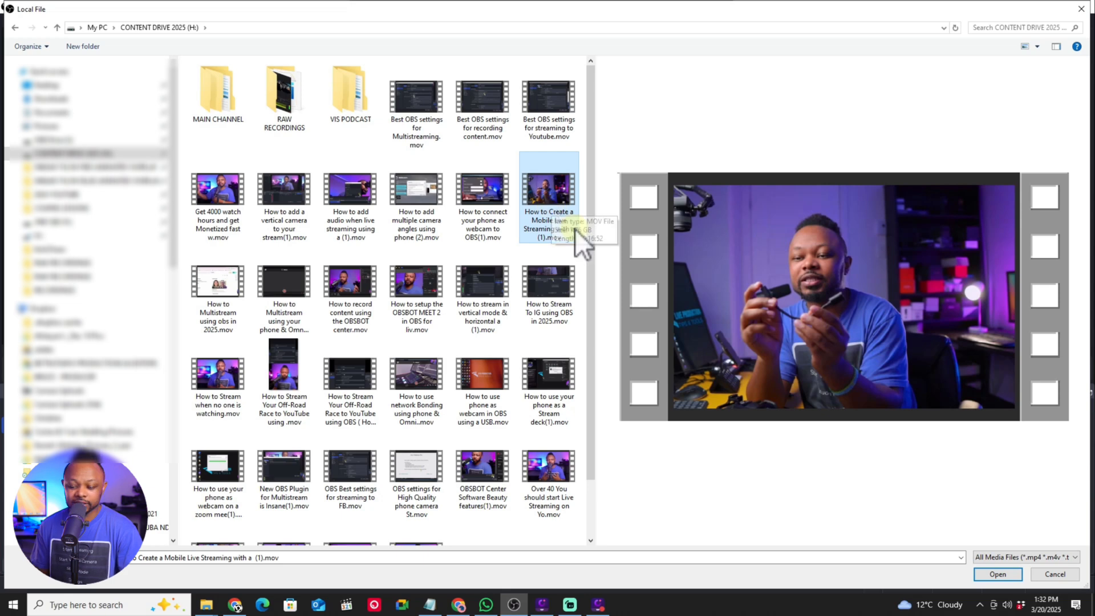
left_click(997, 573)
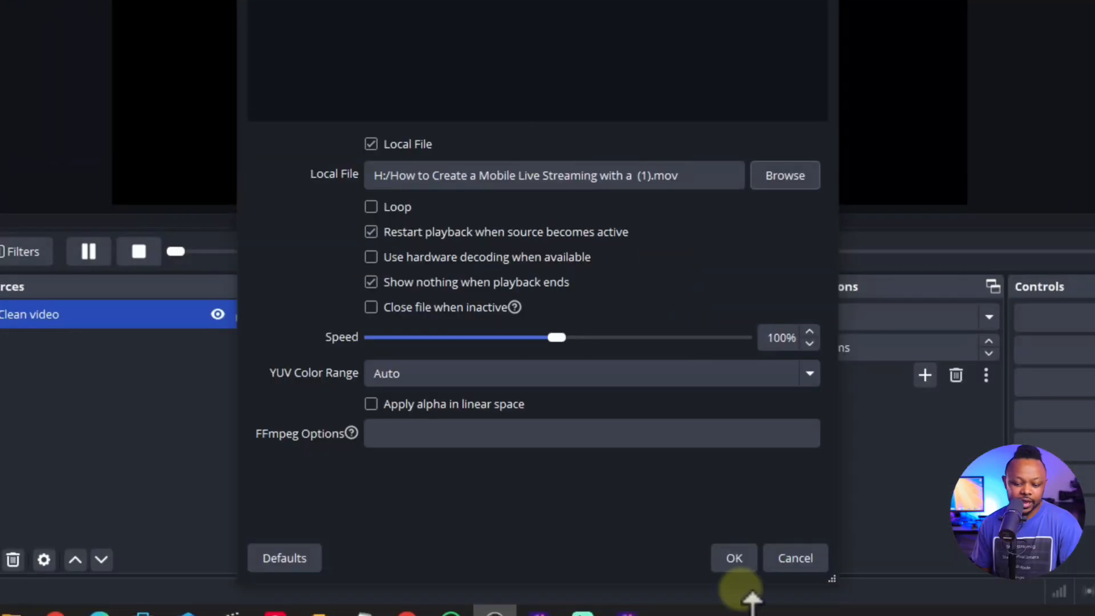
left_click(733, 558)
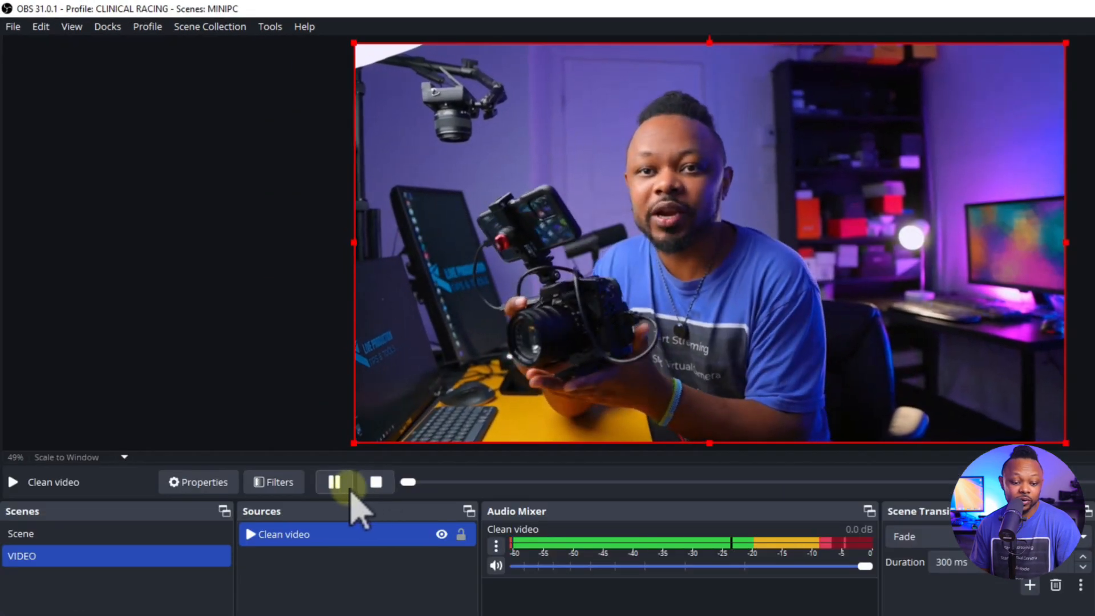
left_click(333, 481)
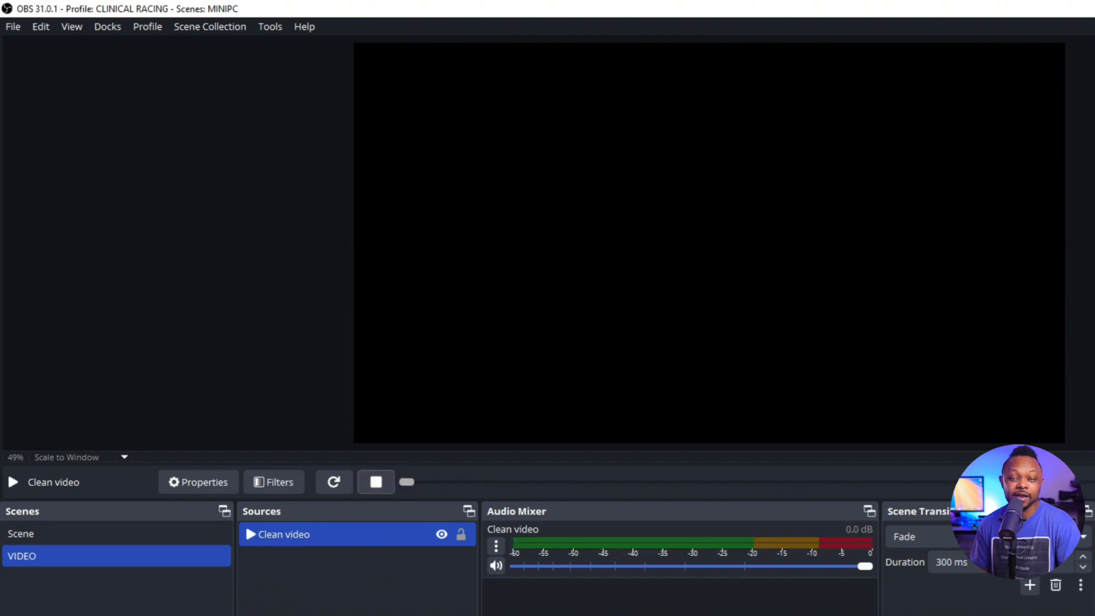
left_click(20, 532)
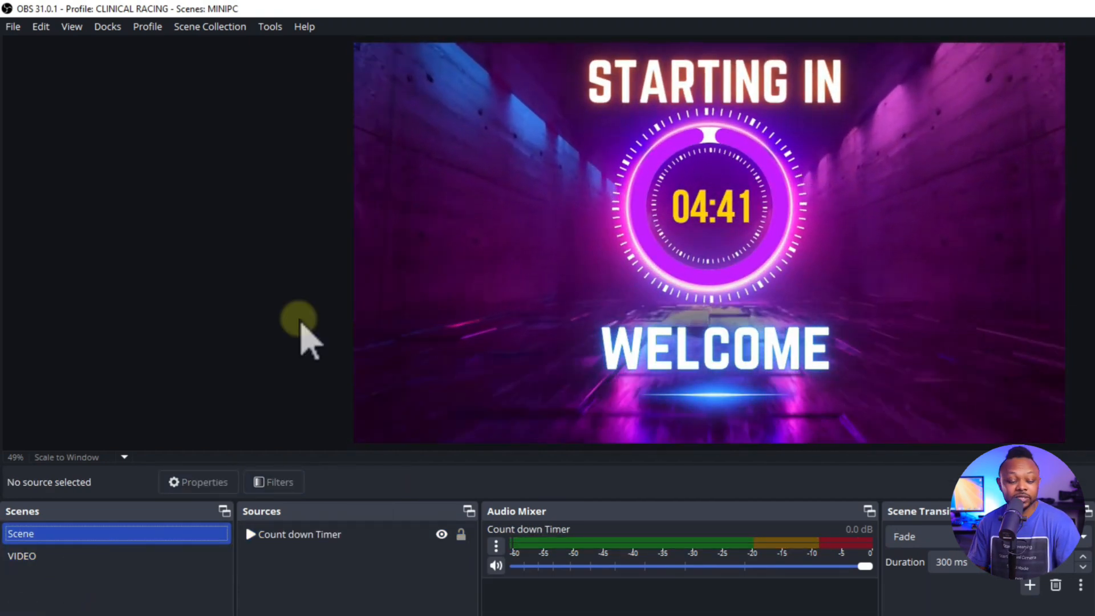
left_click(21, 555)
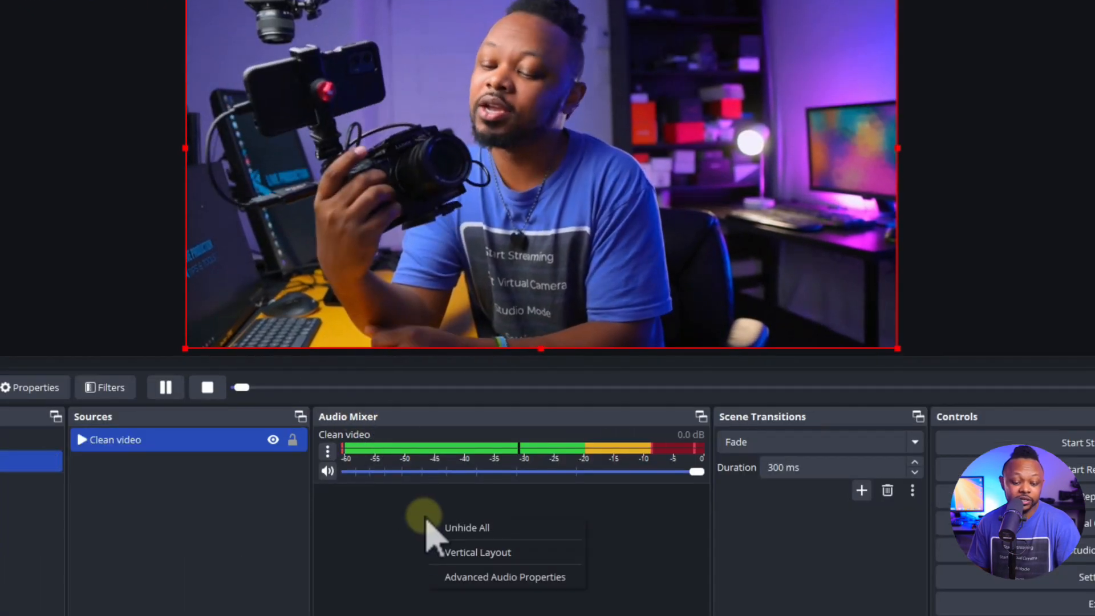
mouse_move(486, 583)
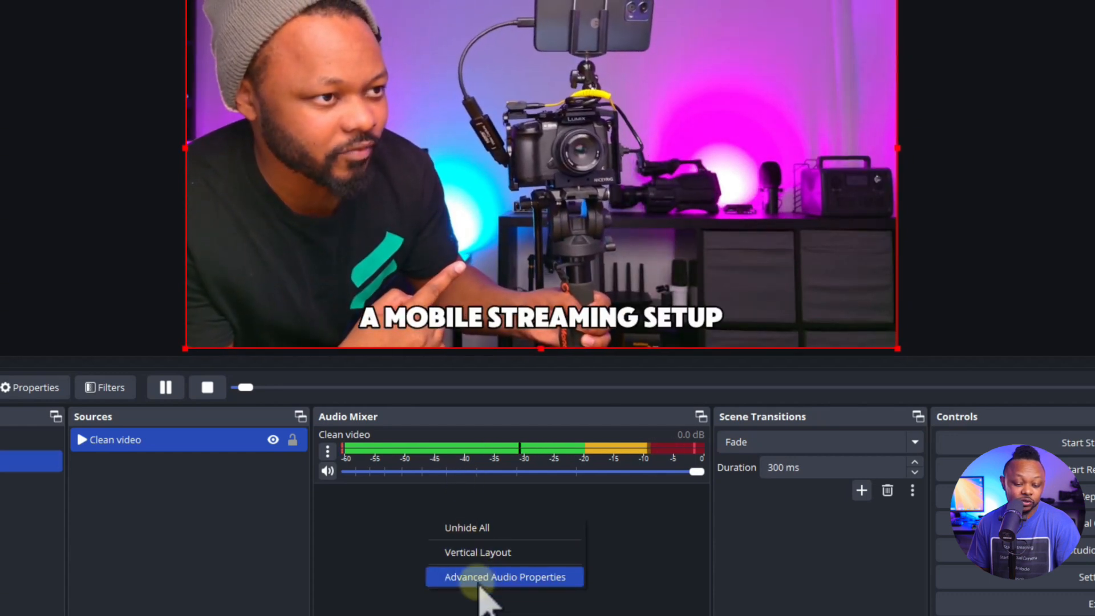
- In Advanced Audio Properties, set Clean video's Audio Monitoring to Monitor and Output
left_click(505, 577)
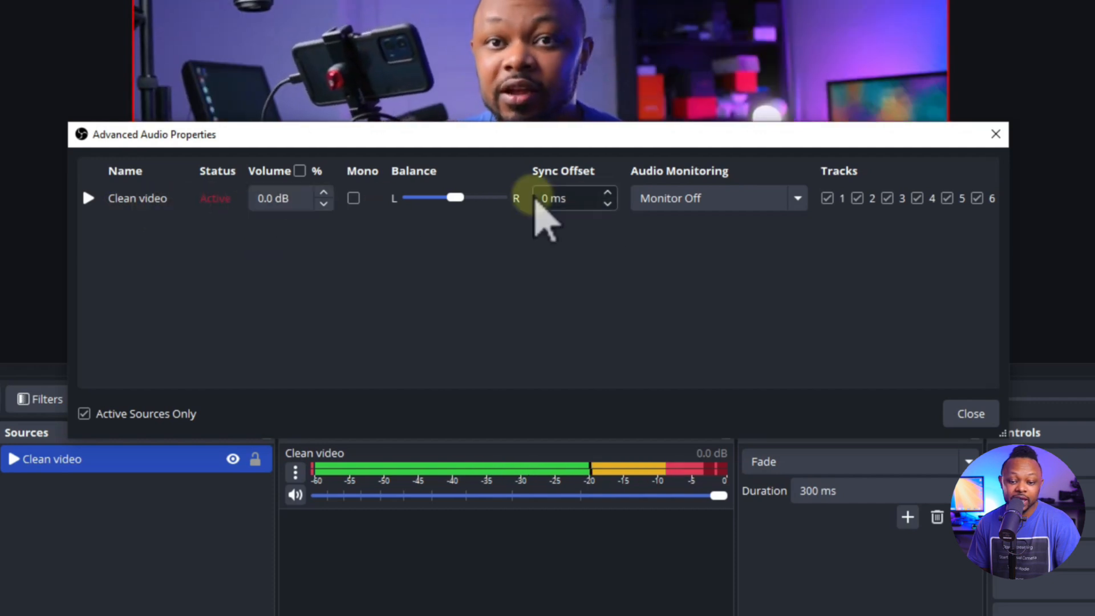
left_click(717, 197)
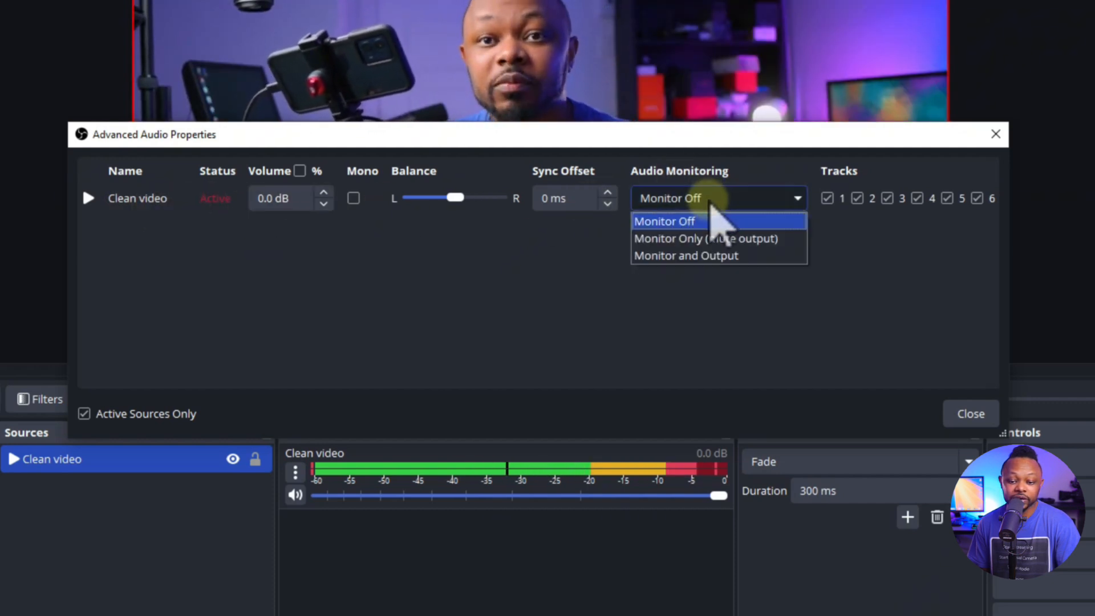
left_click(686, 256)
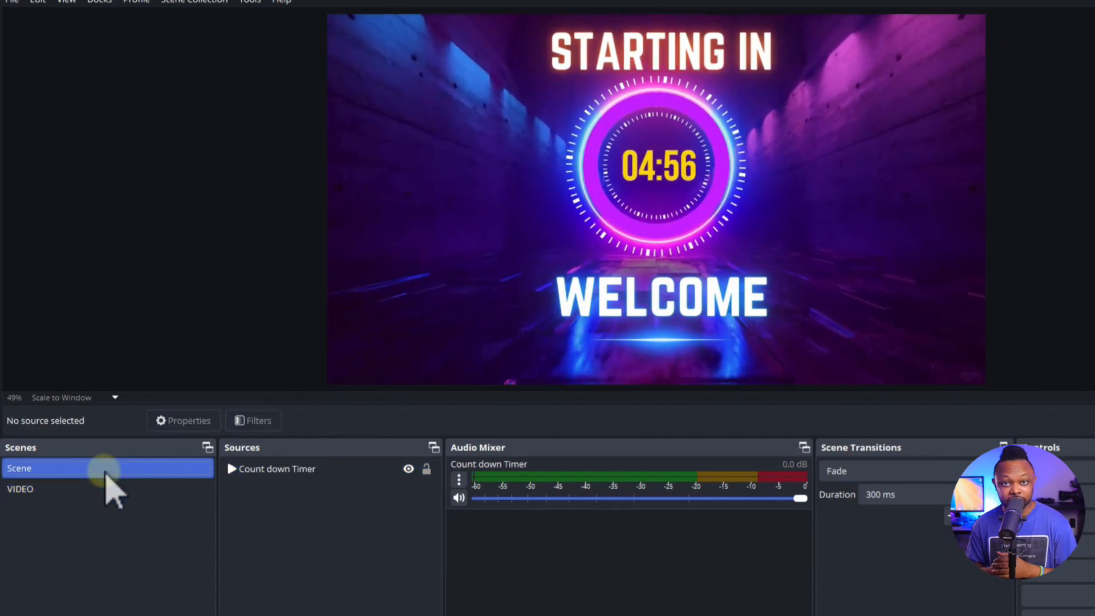
- Show the countdown scene briefly, then switch to the VIDEO scene with its clip
left_click(19, 488)
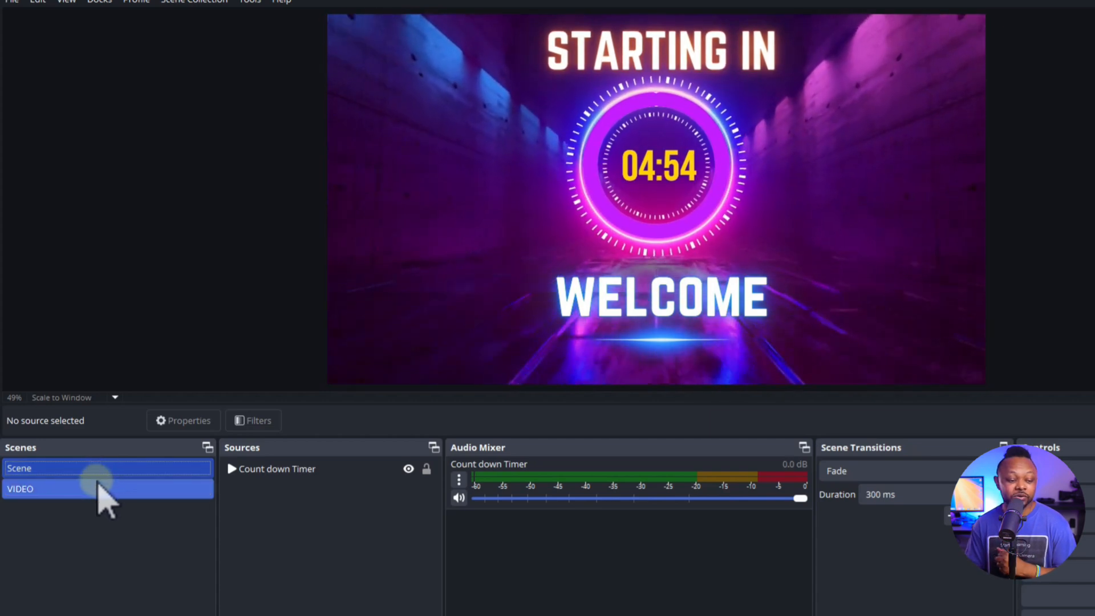
left_click(42, 488)
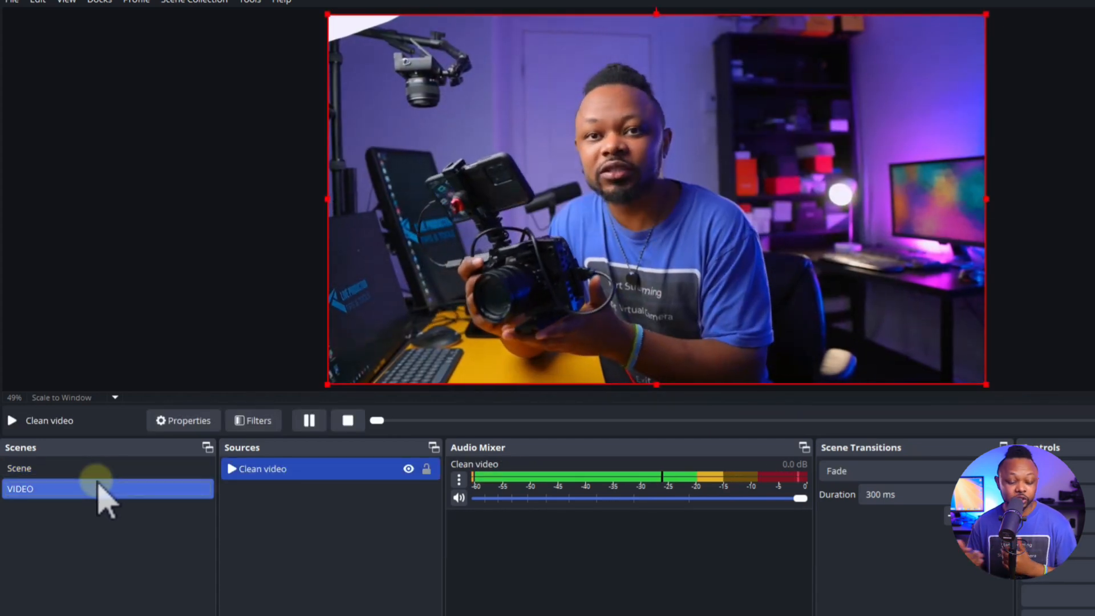